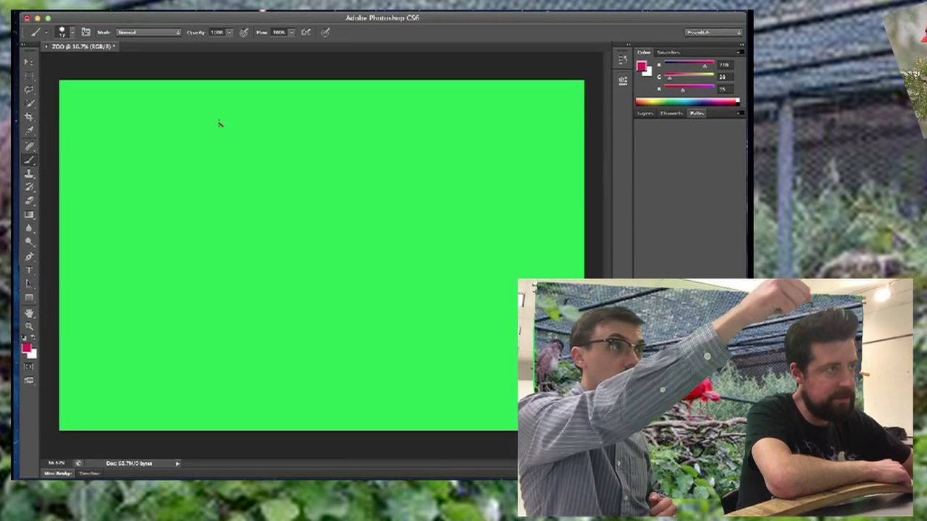
# Step: Brush a red bird shape with wings in the upper left of the canvas
pyautogui.moveTo(190, 132); pyautogui.dragTo(226, 125)
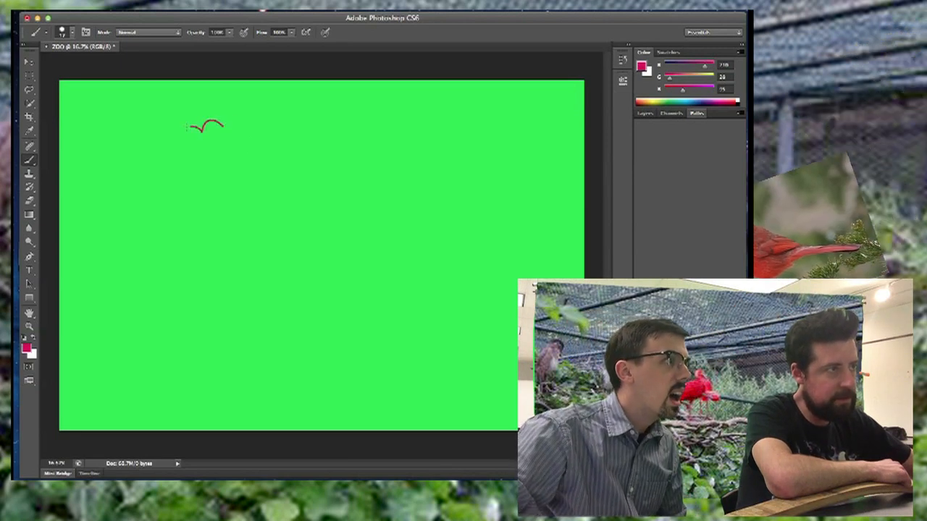
pyautogui.moveTo(225, 129); pyautogui.dragTo(181, 134)
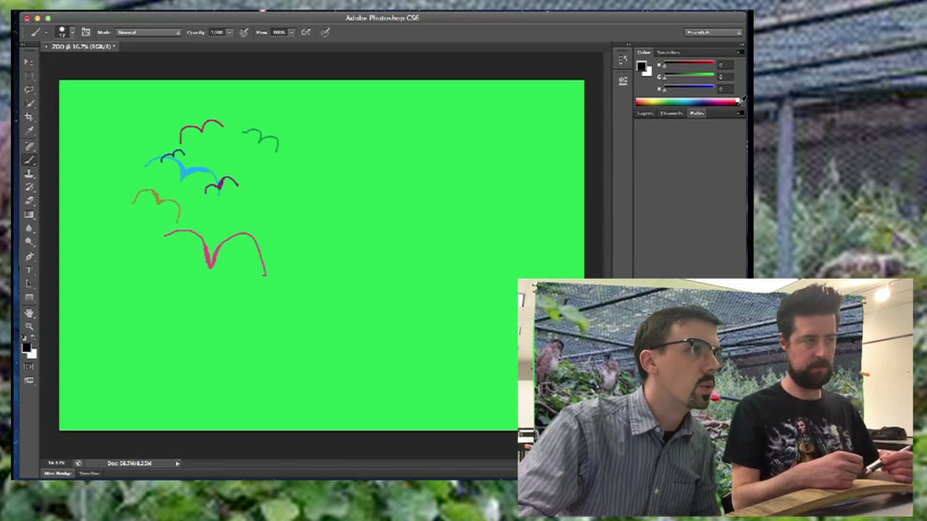
# Step: Set the foreground colour to medium gray #8b8888 in the Color Picker
pyautogui.click(640, 65)
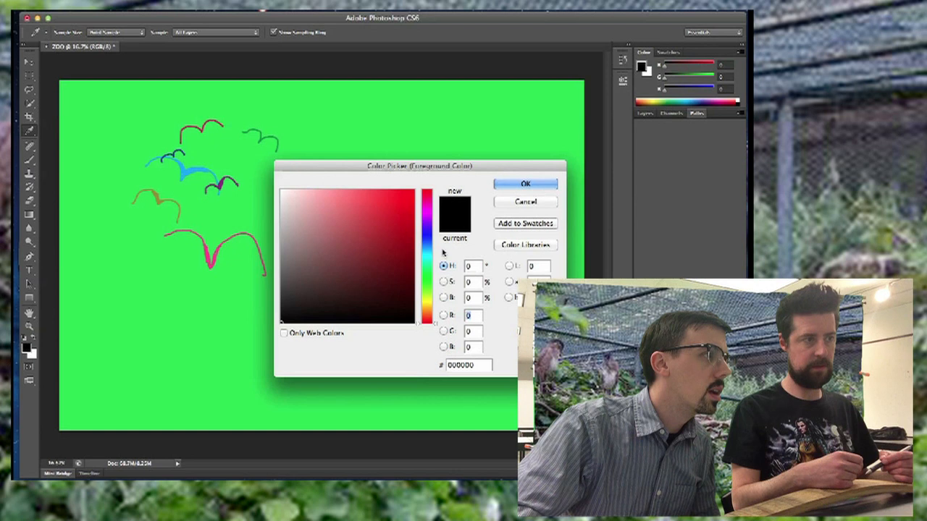
pyautogui.click(290, 293)
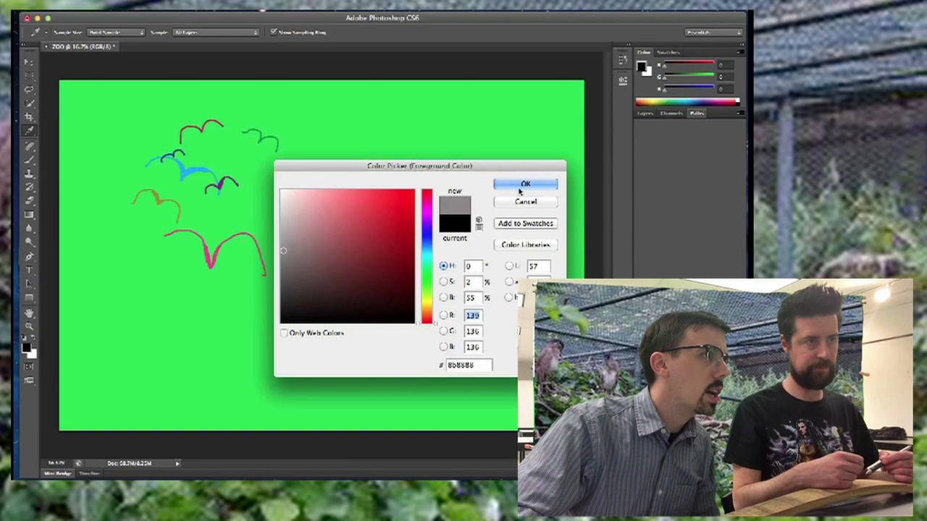
pyautogui.click(525, 184)
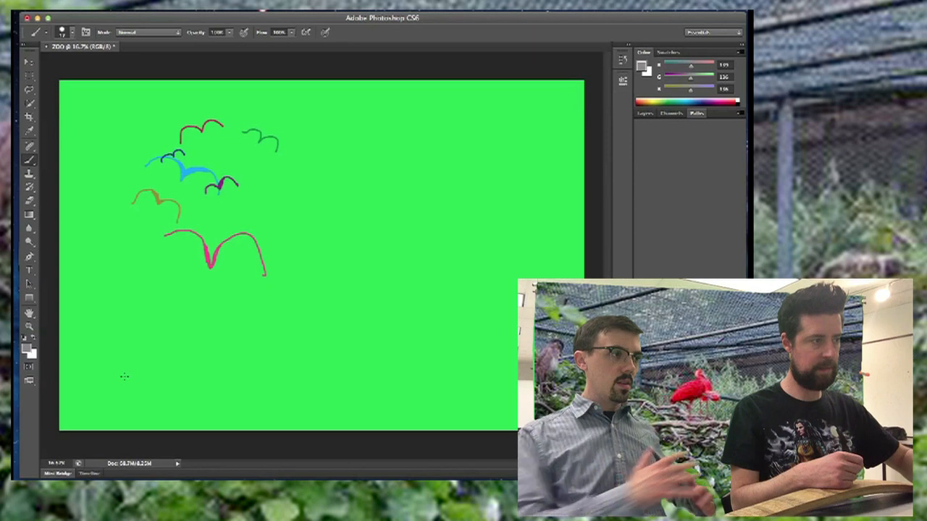
# Step: Paint the gray bottom and right edges of the cage around the birds
pyautogui.moveTo(127, 371); pyautogui.dragTo(303, 370)
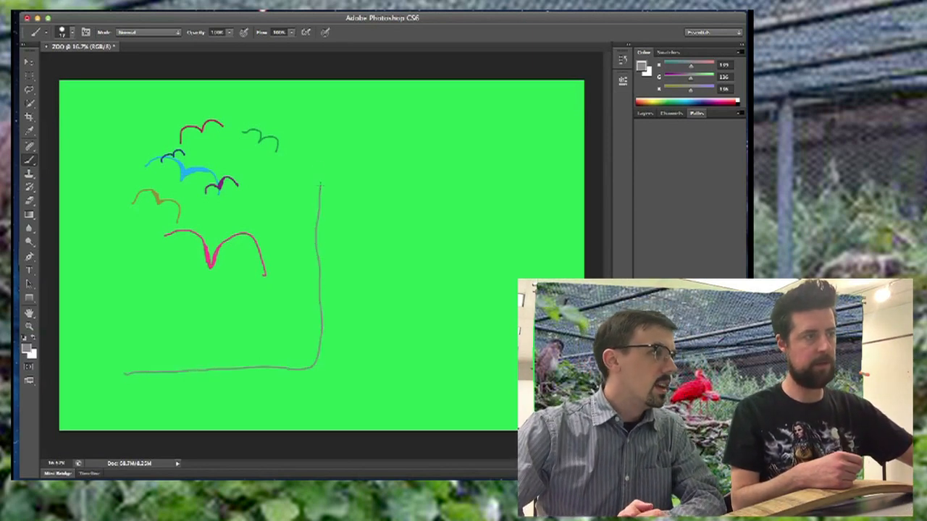
pyautogui.moveTo(322, 185); pyautogui.dragTo(210, 107)
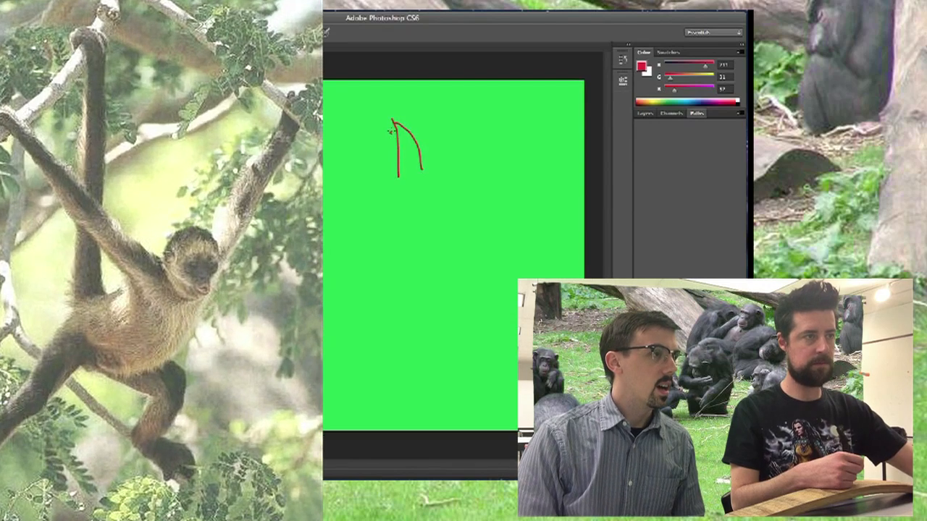
# Step: Sketch the red spider monkey's body and legs to the right of the cage
pyautogui.moveTo(393, 124); pyautogui.dragTo(375, 182)
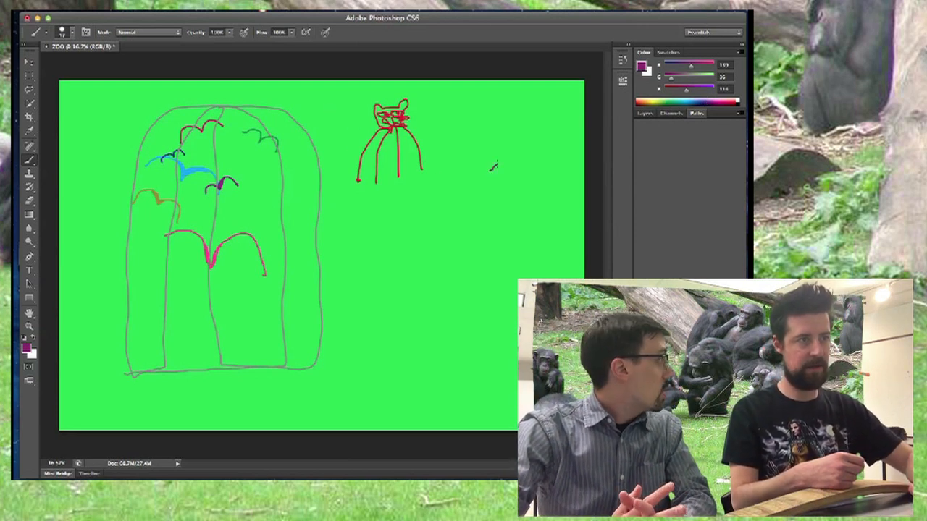
# Step: Outline the purple gorilla's head in the lower right of the canvas
pyautogui.moveTo(492, 168); pyautogui.dragTo(557, 188)
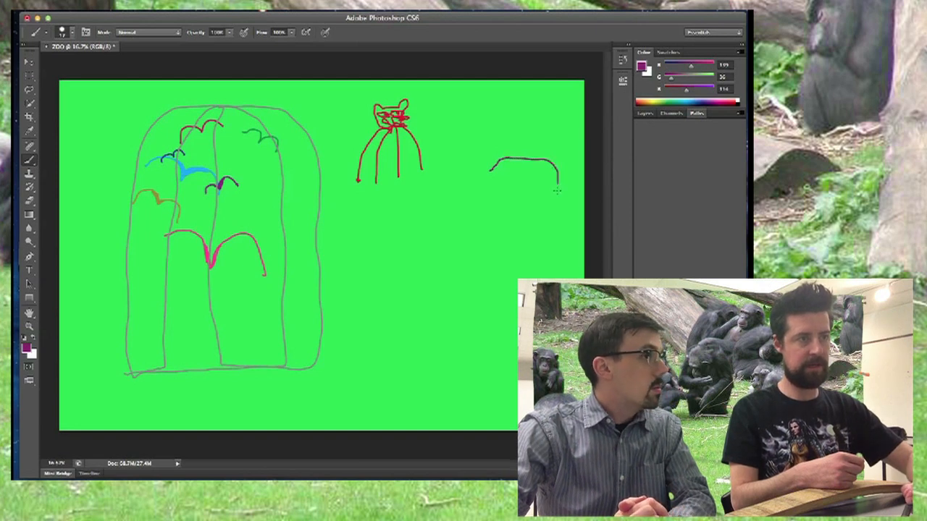
pyautogui.moveTo(550, 185); pyautogui.dragTo(529, 264)
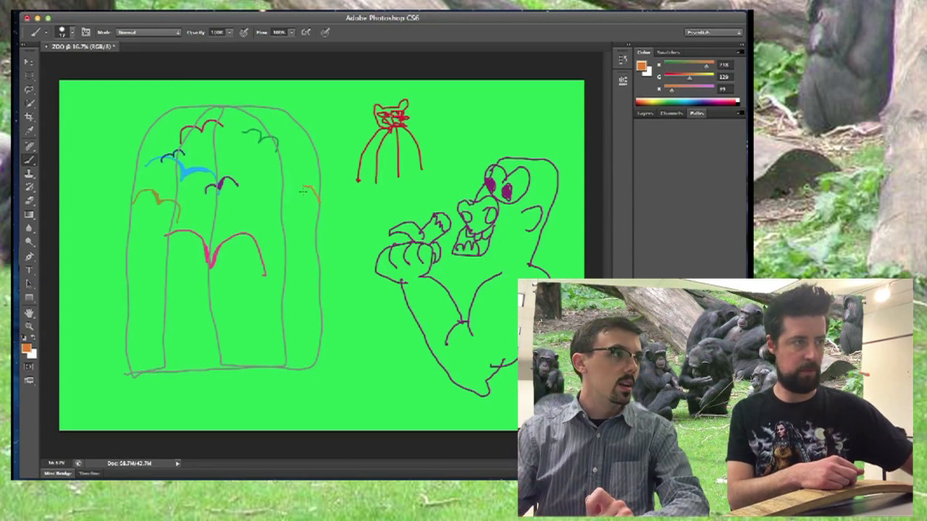
# Step: Brush an orange monkey with a curling tail beside the cage
pyautogui.moveTo(308, 188); pyautogui.dragTo(322, 217)
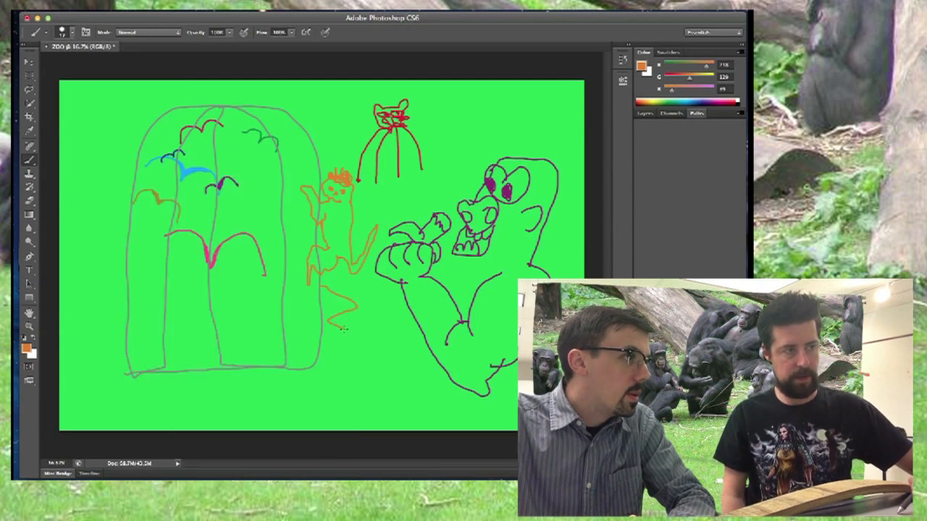
pyautogui.moveTo(337, 297); pyautogui.dragTo(354, 322)
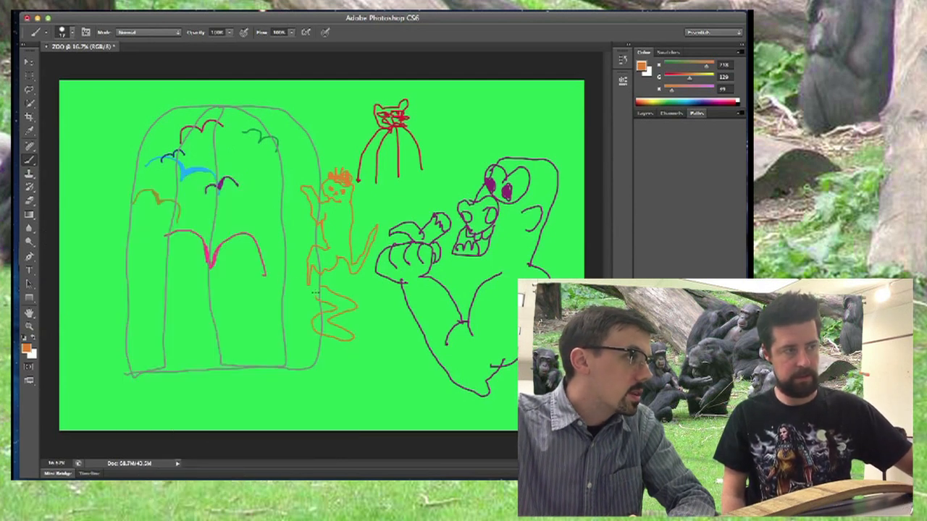